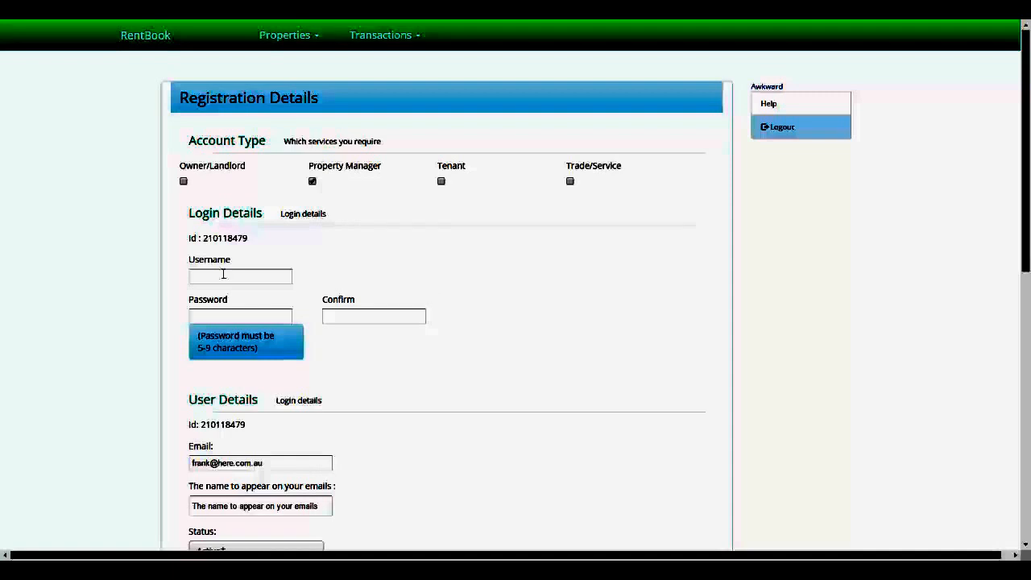
# Step: Enter username franky1 and a matching password in both password fields
pyautogui.write('frank')
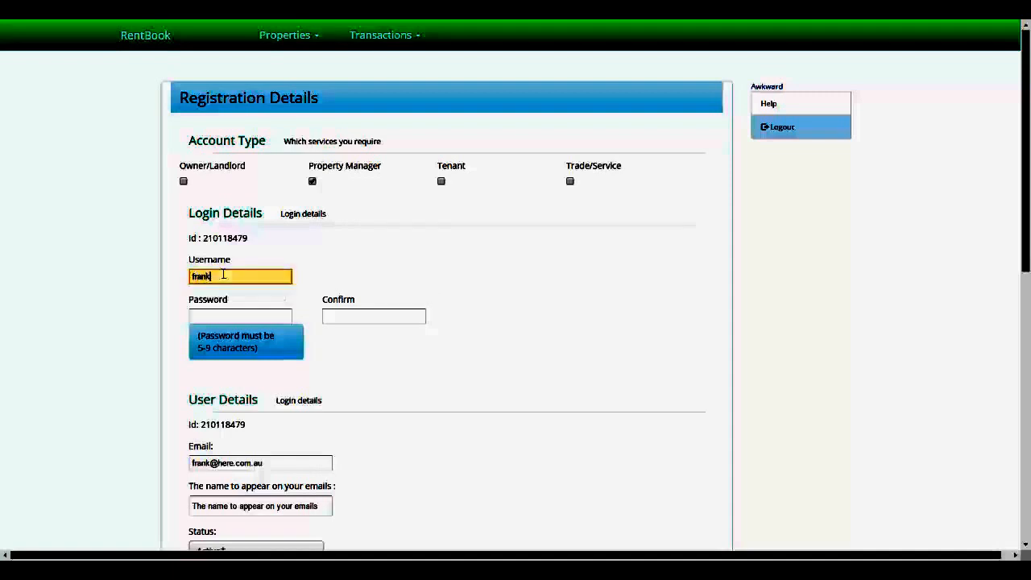
pyautogui.click(240, 351)
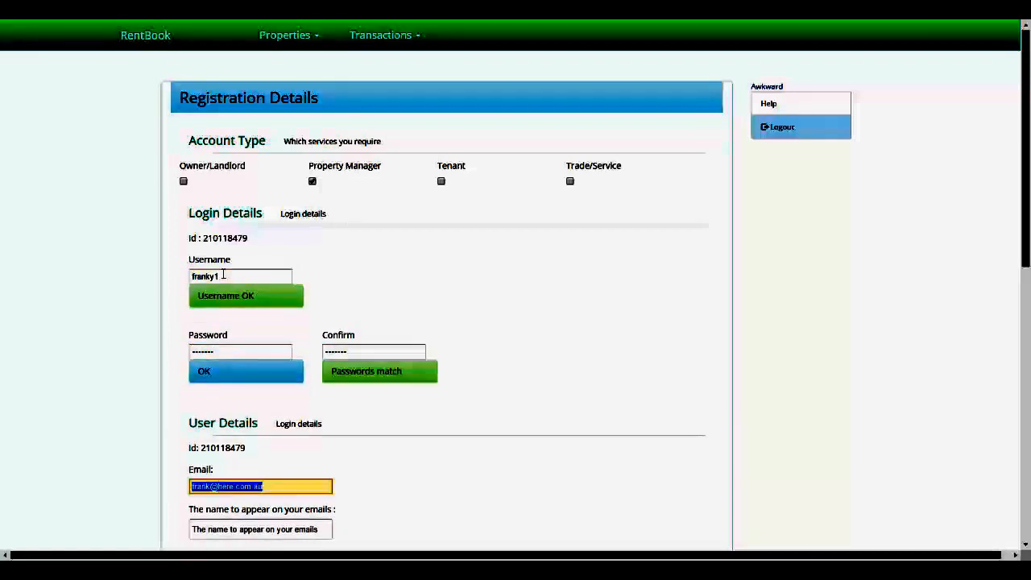
pyautogui.scroll(-3)
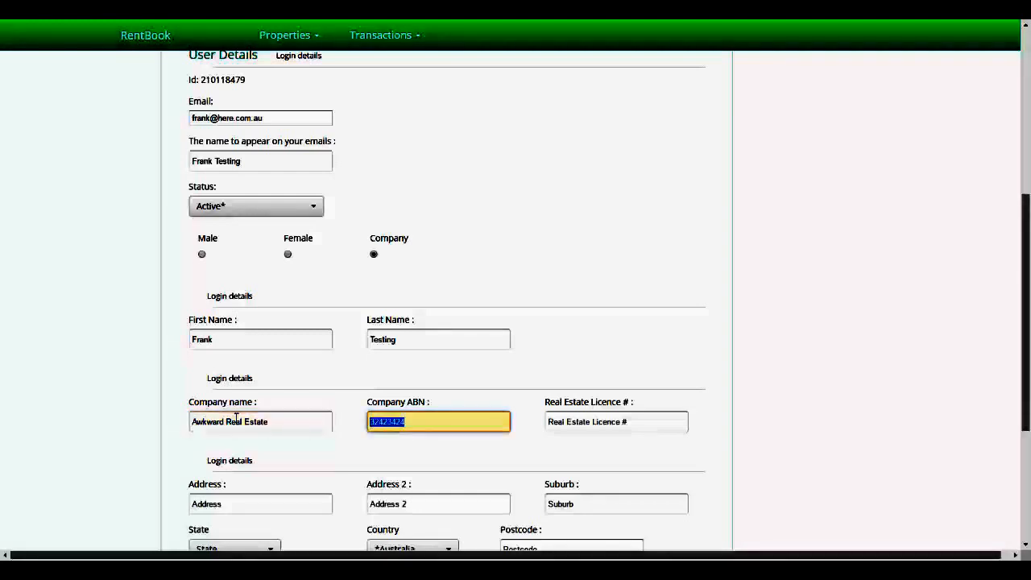
# Step: Enter company ABN 1231234, licence 104 and street address 32 Stuart St
pyautogui.write('12312345 4')
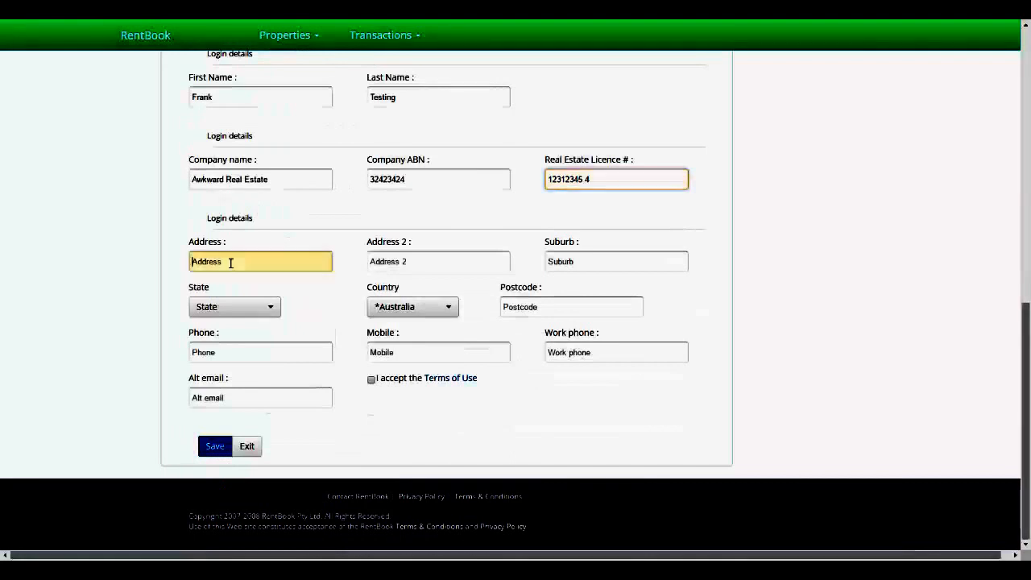
pyautogui.write('104')
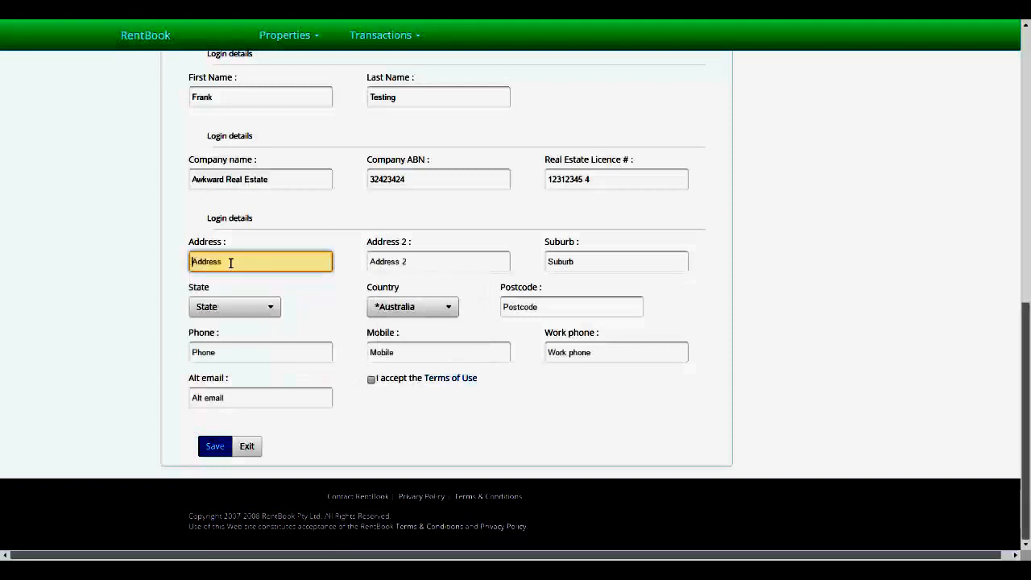
pyautogui.write('32 Sty')
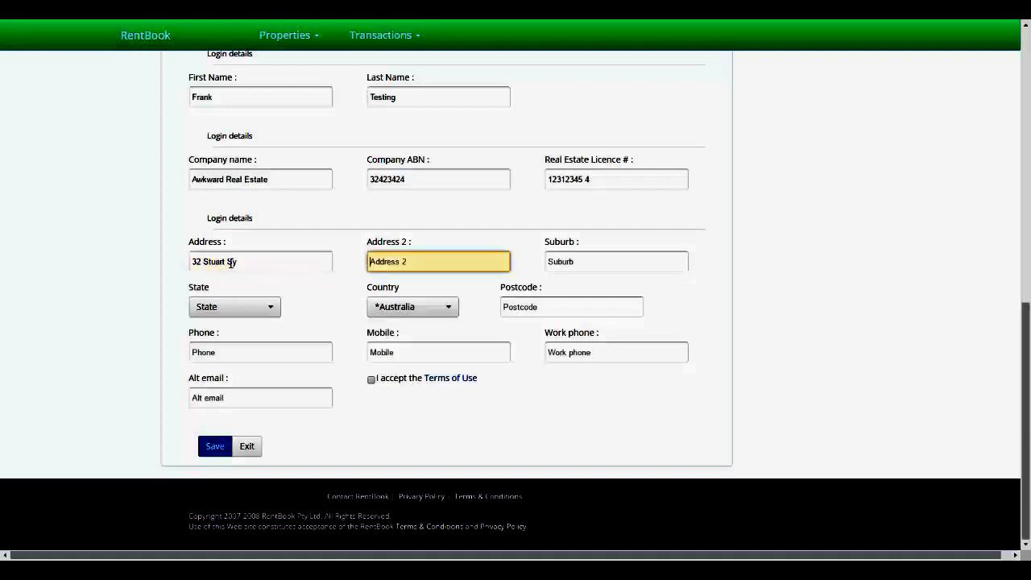
pyautogui.click(260, 261)
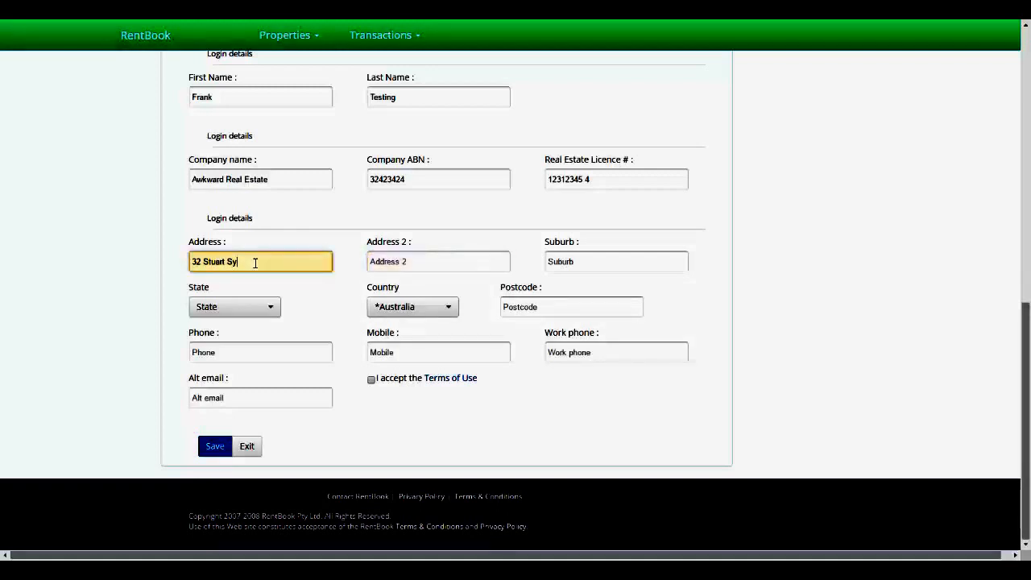
# Step: Set suburb Mullumbimby, state NSW and postcode 2482
pyautogui.click(616, 261)
pyautogui.write('Mullu')
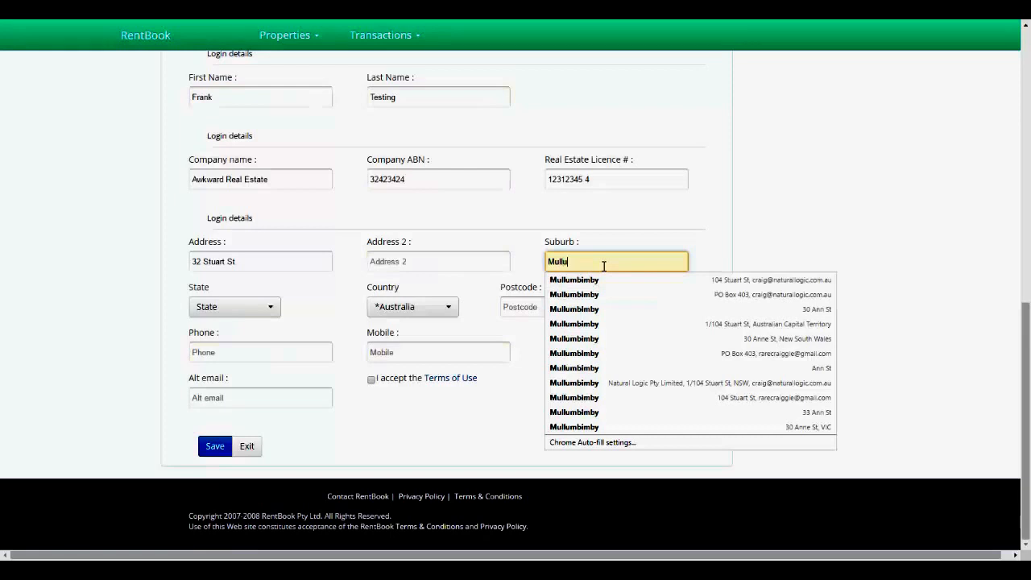
pyautogui.click(573, 280)
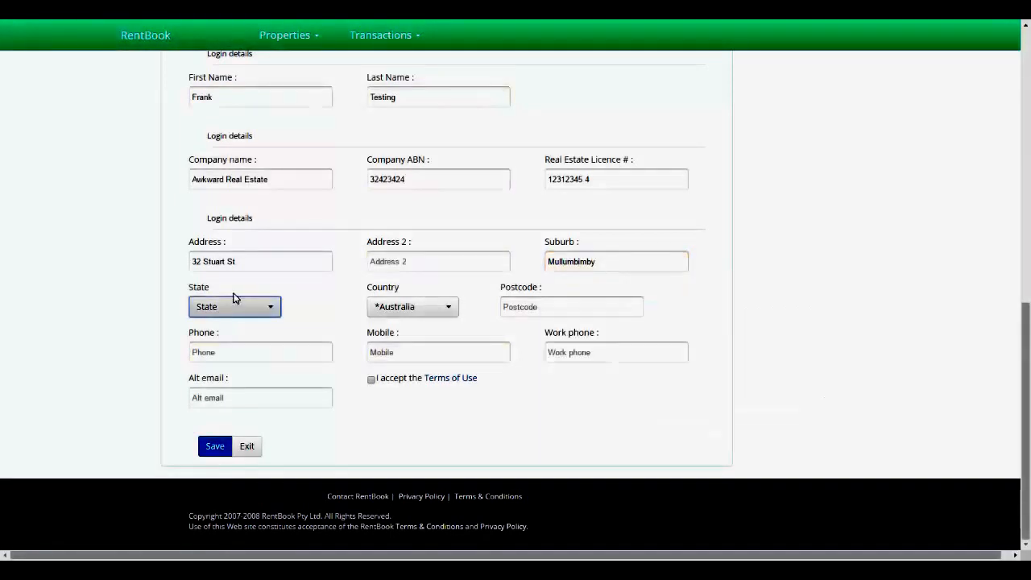
pyautogui.click(234, 306)
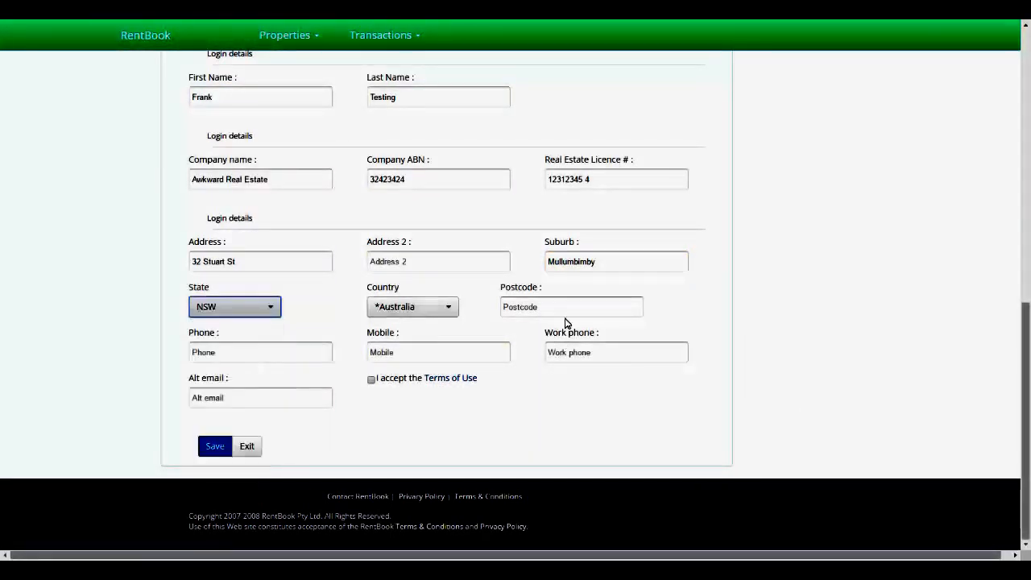
pyautogui.write('2482')
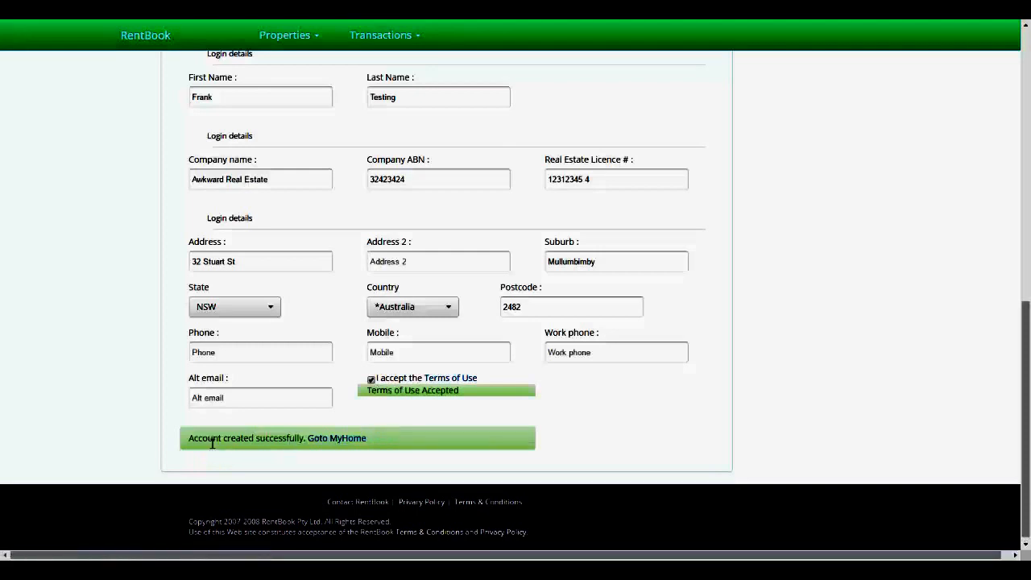
# Step: Go to the new account's MyHome page from the account-created confirmation
pyautogui.click(336, 438)
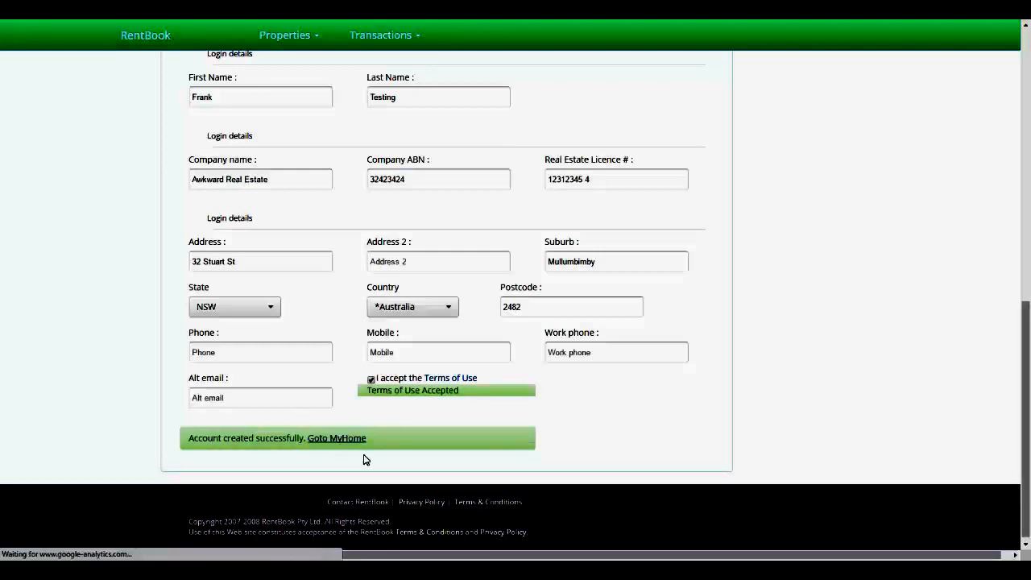
pyautogui.click(337, 438)
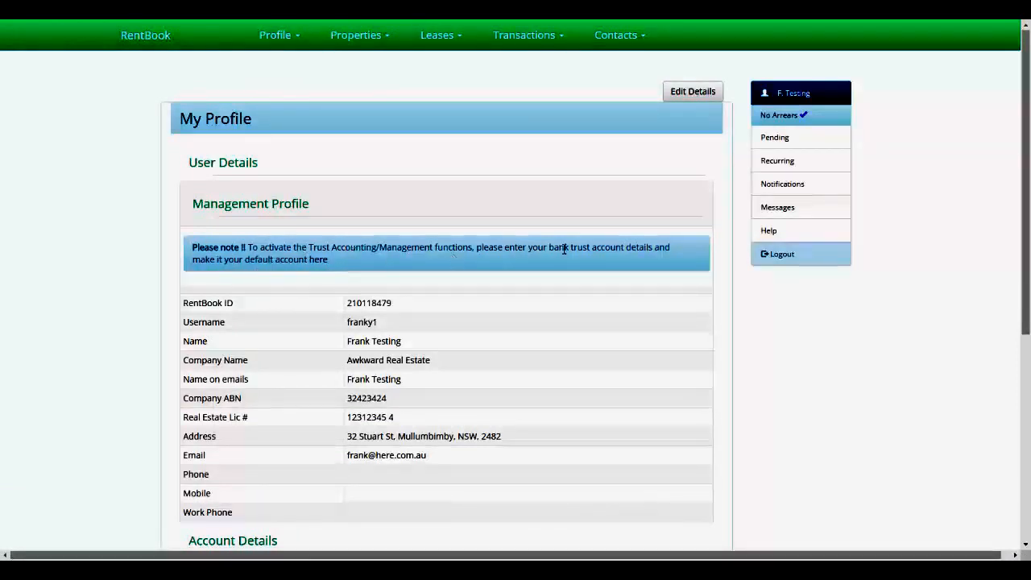
pyautogui.moveTo(317, 274)
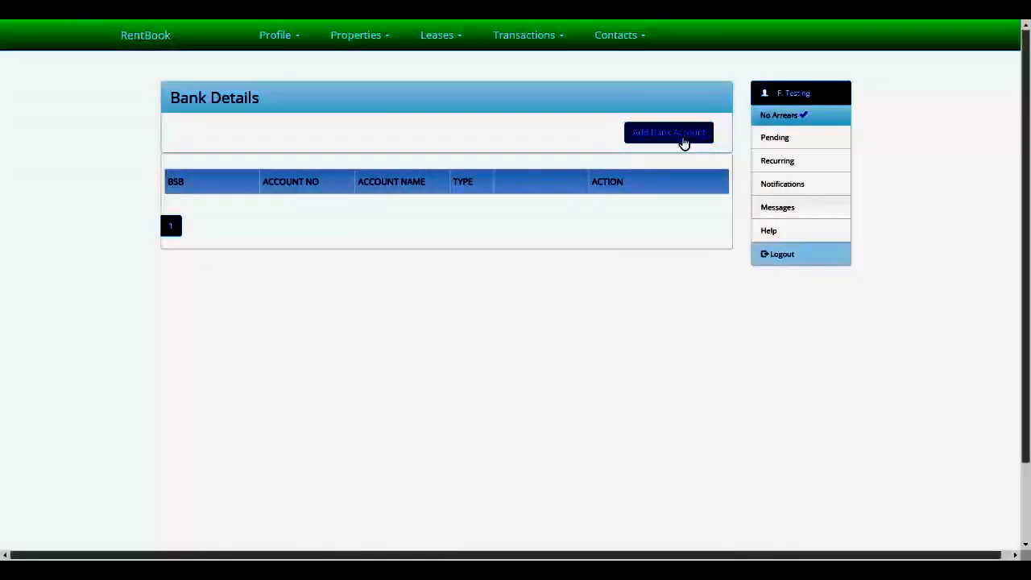
# Step: Start a new bank account nicknamed Trust with BSB 123 and account number 10003459
pyautogui.click(668, 132)
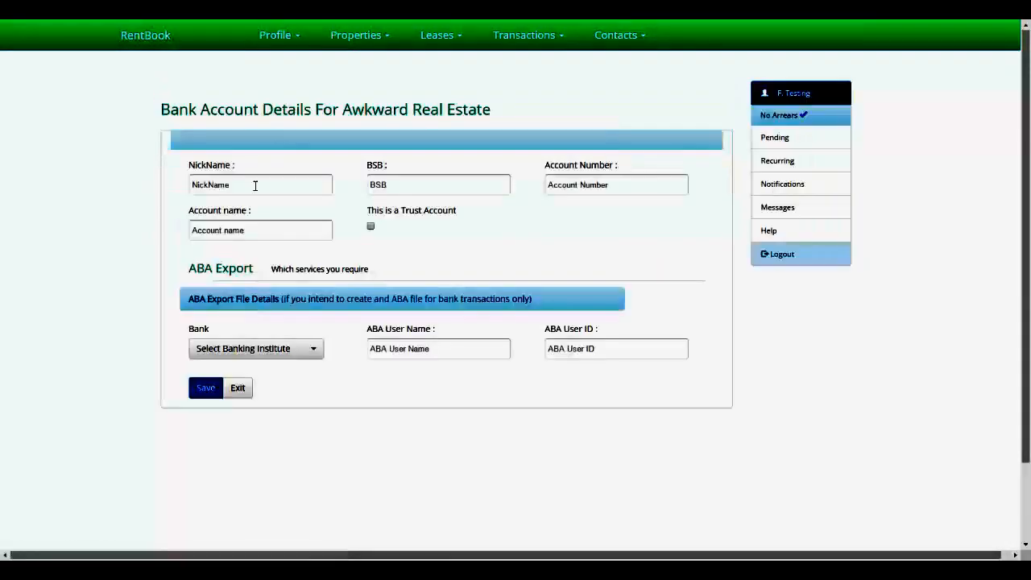
pyautogui.write('Trust Accou')
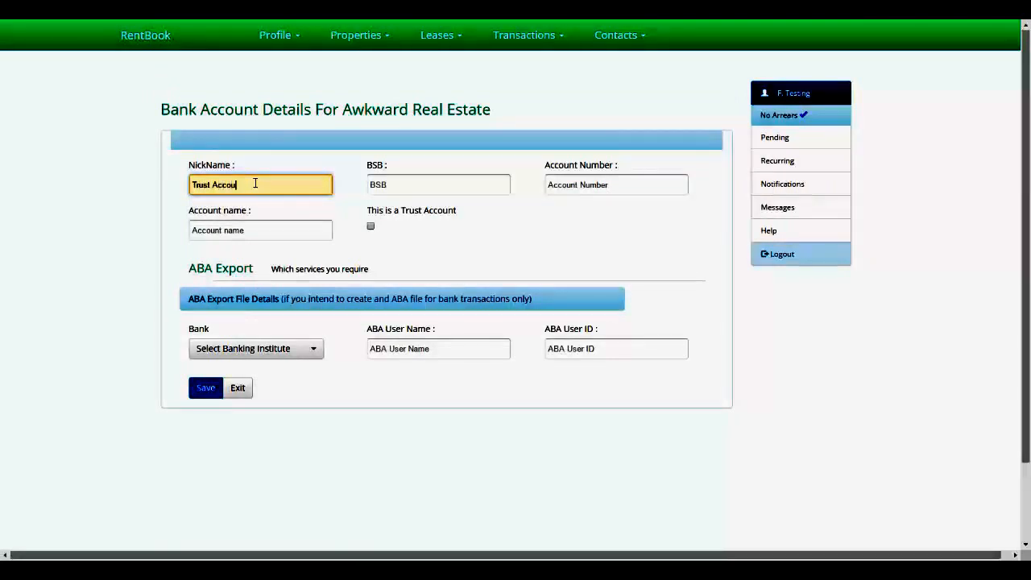
pyautogui.write('123-456')
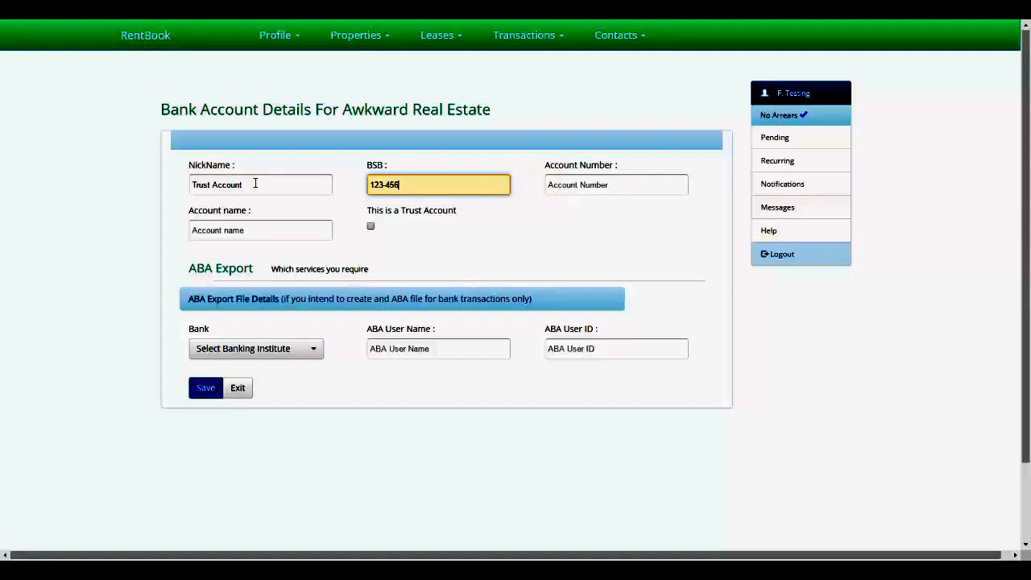
pyautogui.write('10003459')
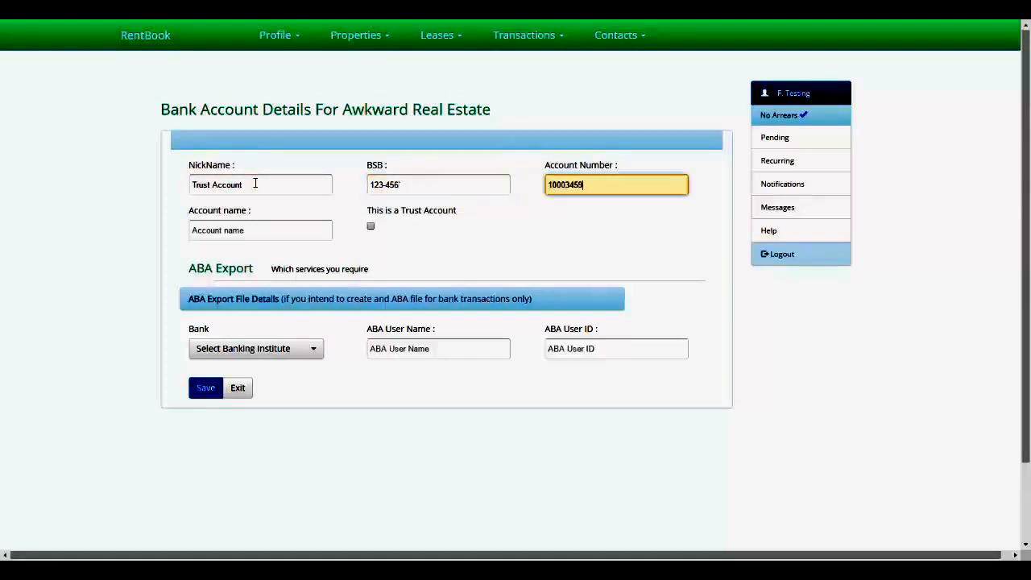
# Step: Name the account 'Awkward Real Estate', mark it as a trust account, and save
pyautogui.write('A')
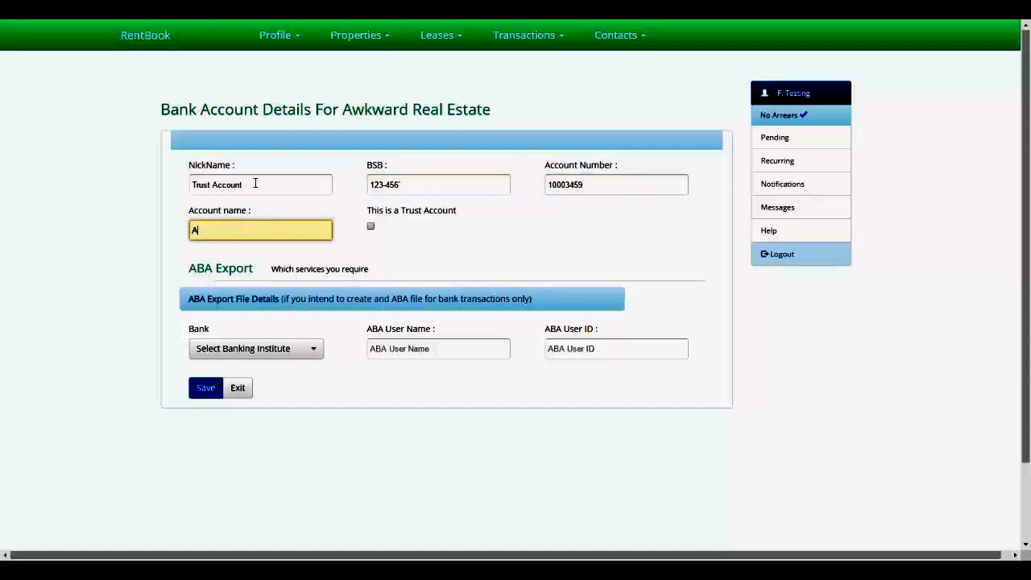
pyautogui.write('wkward Real E')
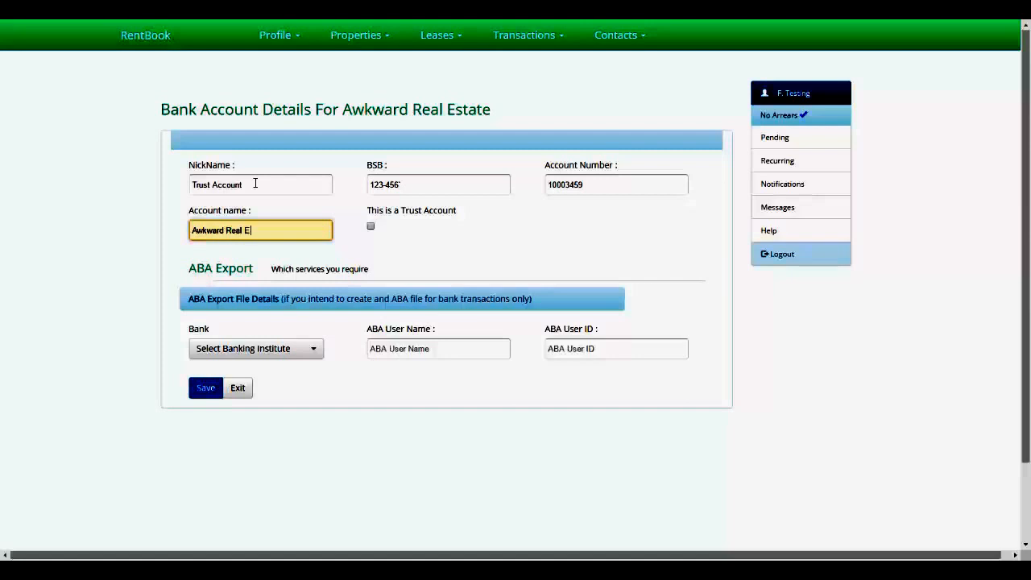
pyautogui.write('state')
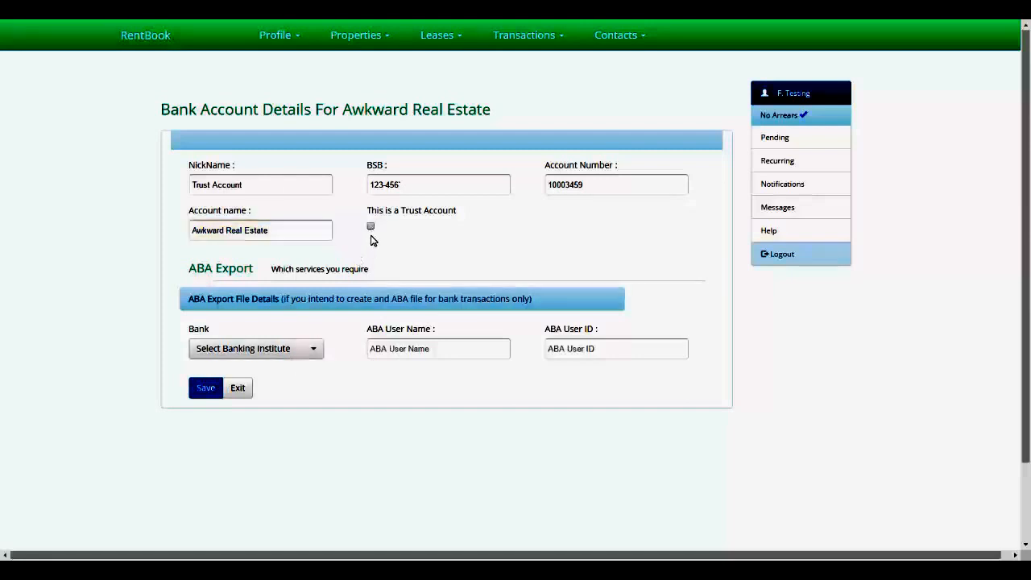
pyautogui.click(370, 227)
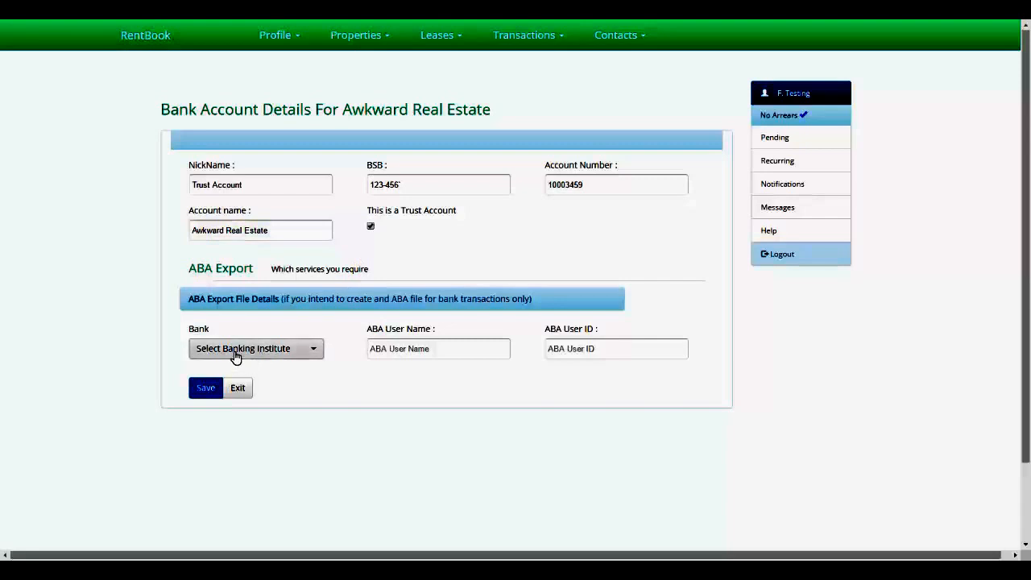
pyautogui.moveTo(233, 355)
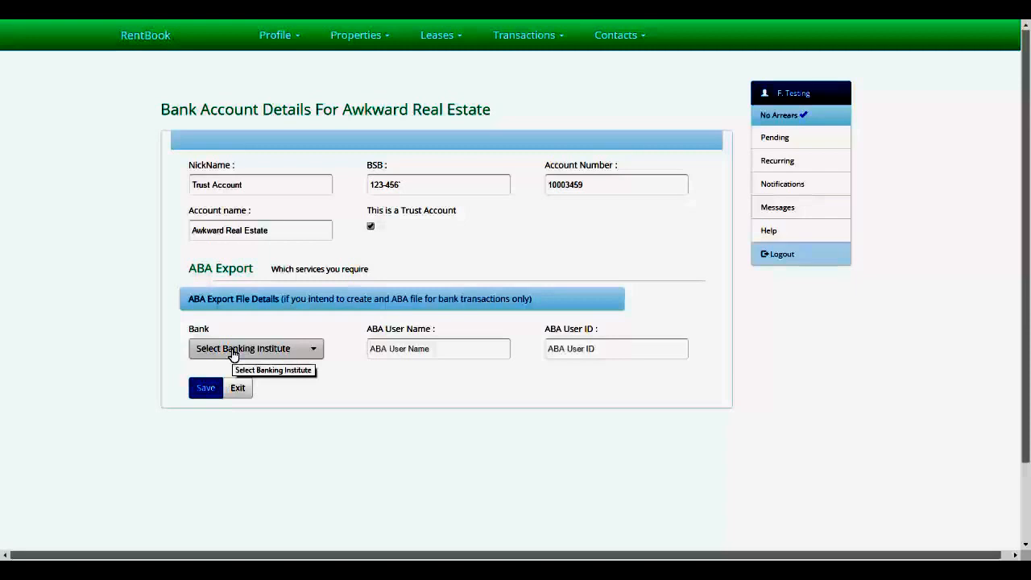
pyautogui.moveTo(494, 366)
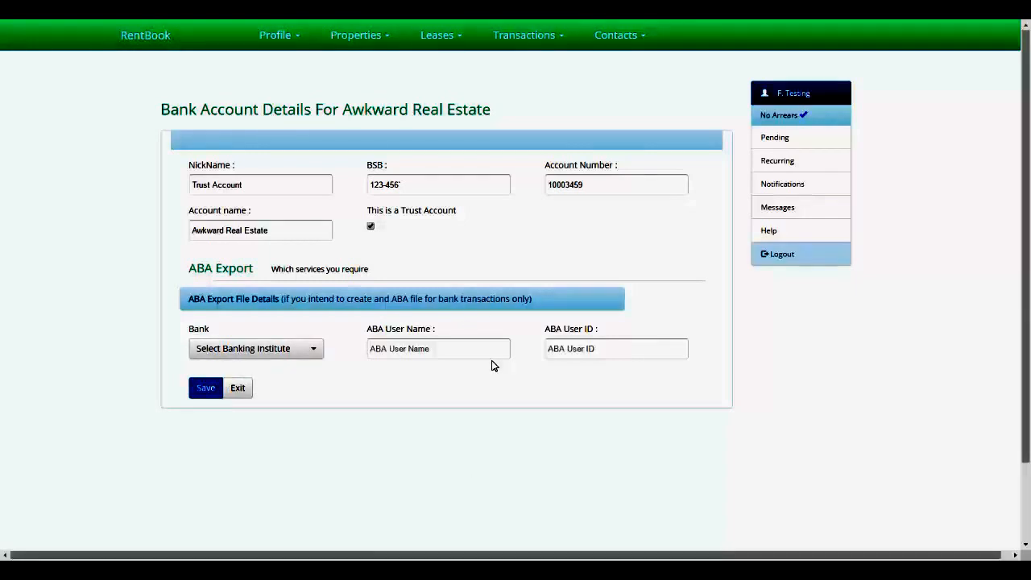
pyautogui.click(206, 388)
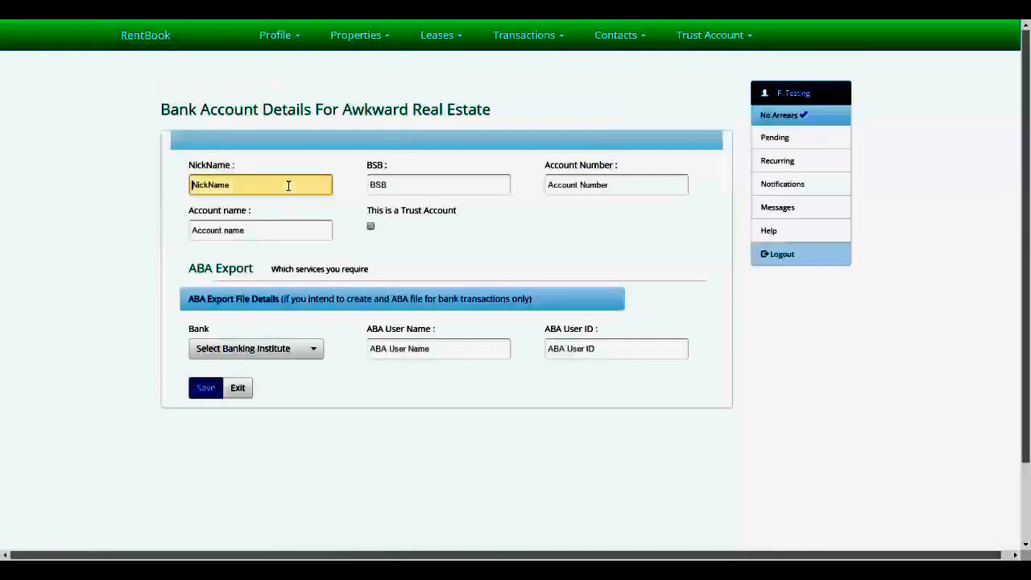
# Step: Enter nickname Trading Acc, BSB 123-123 and account number 1002349
pyautogui.write('Traing Acc')
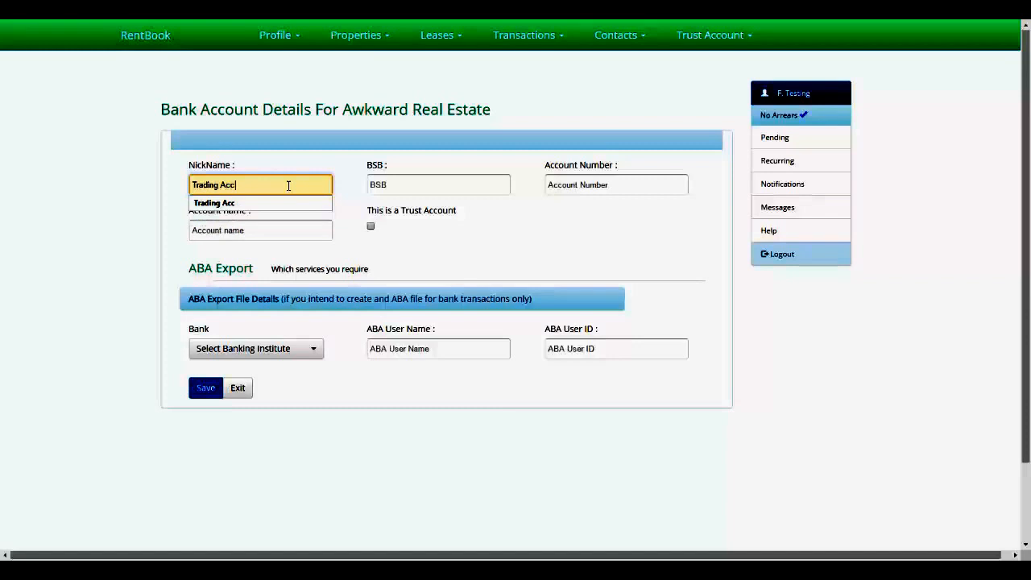
pyautogui.click(438, 185)
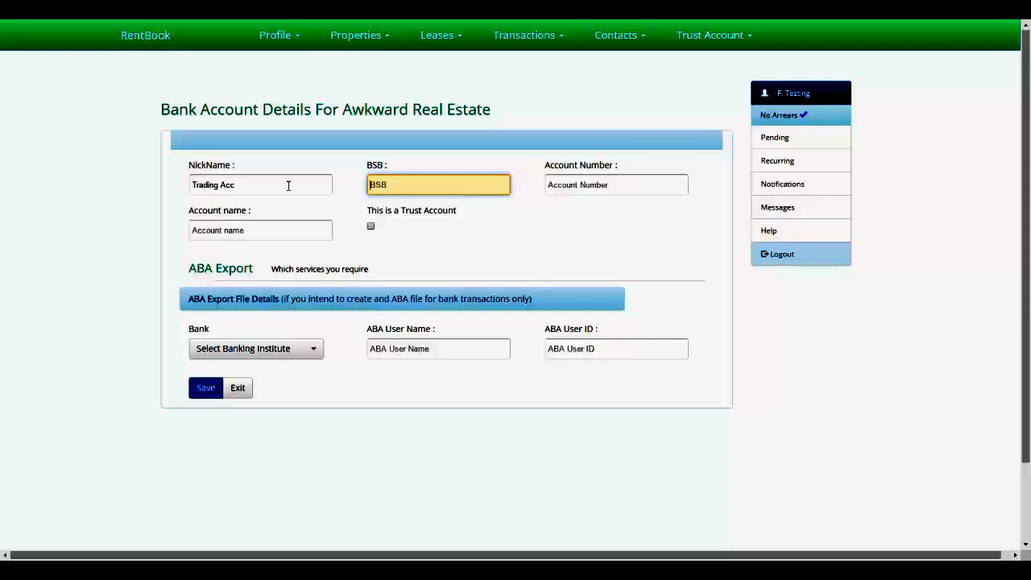
pyautogui.write('123-123')
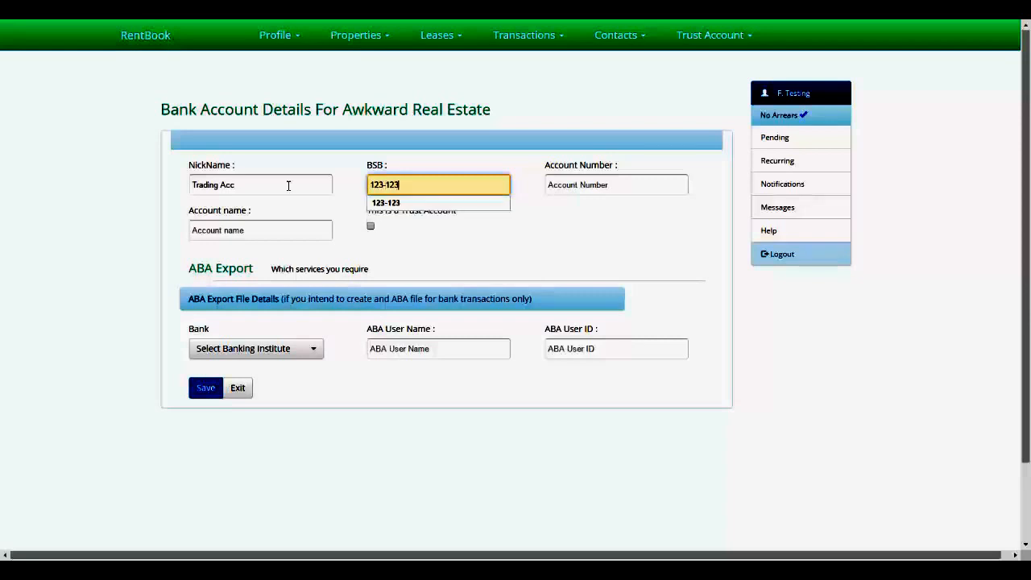
pyautogui.write('1002349')
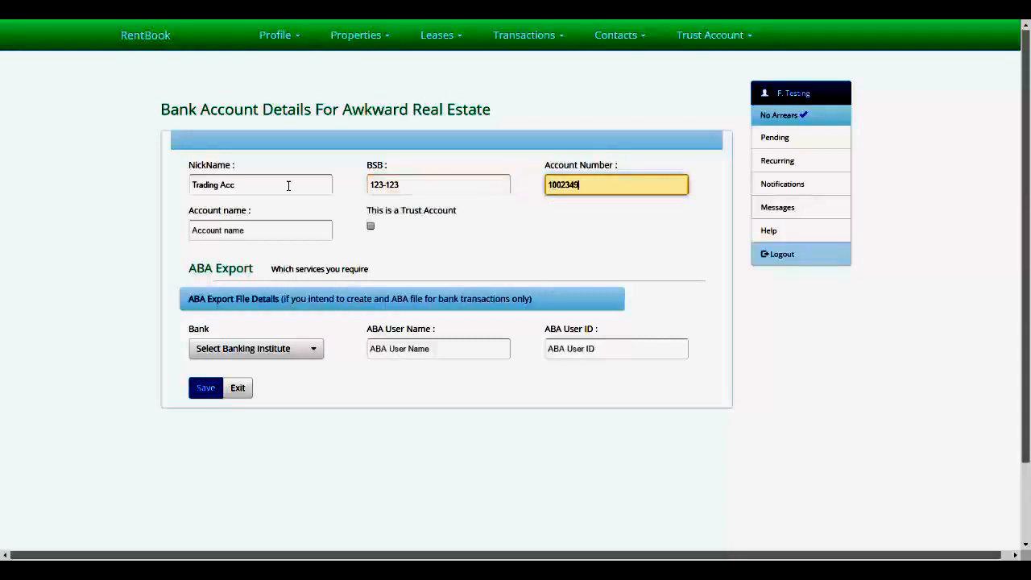
# Step: Name the account 'Real Estate Trading' and save it as a non-trust account
pyautogui.click(260, 230)
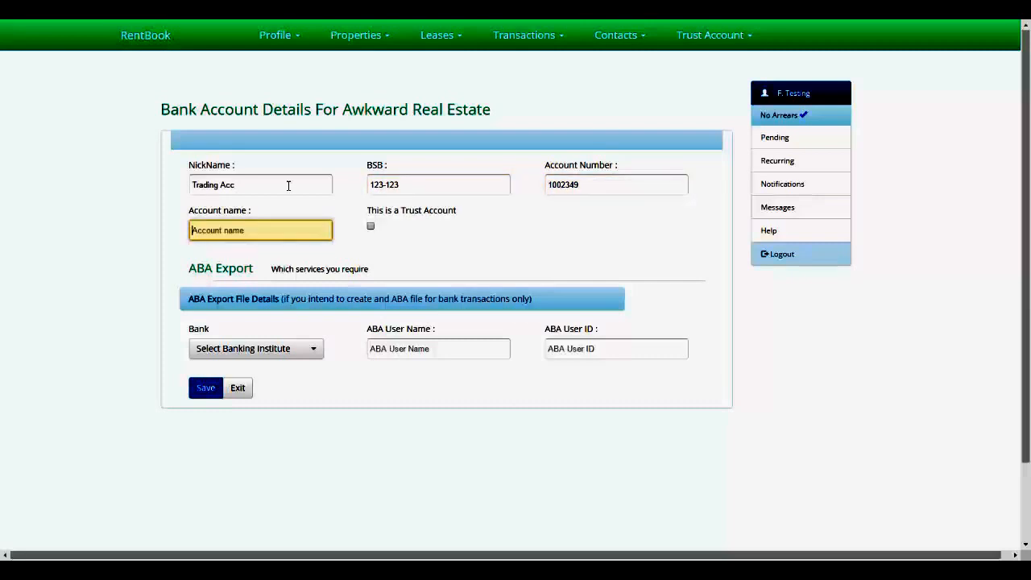
pyautogui.write('T')
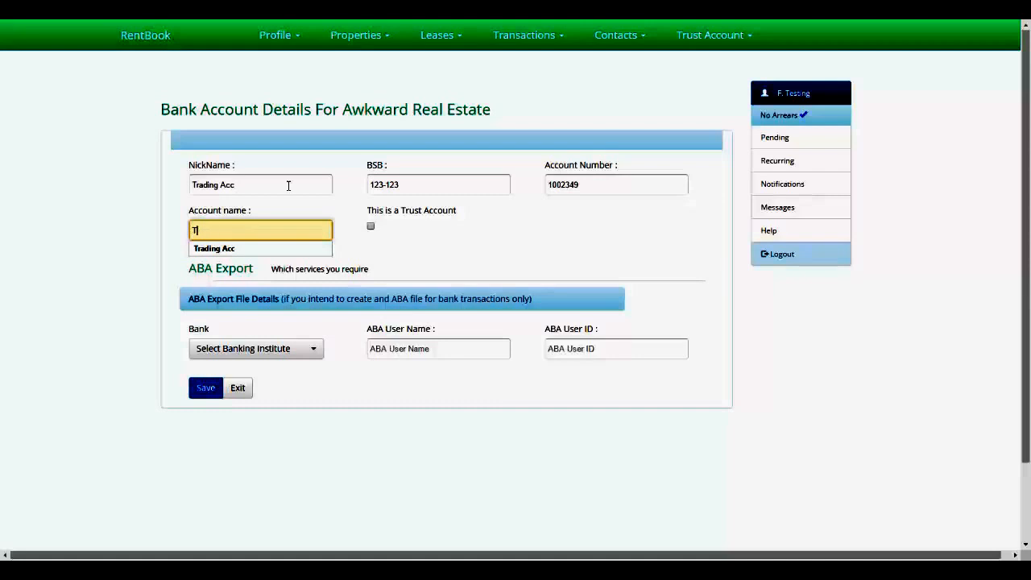
pyautogui.write('REal')
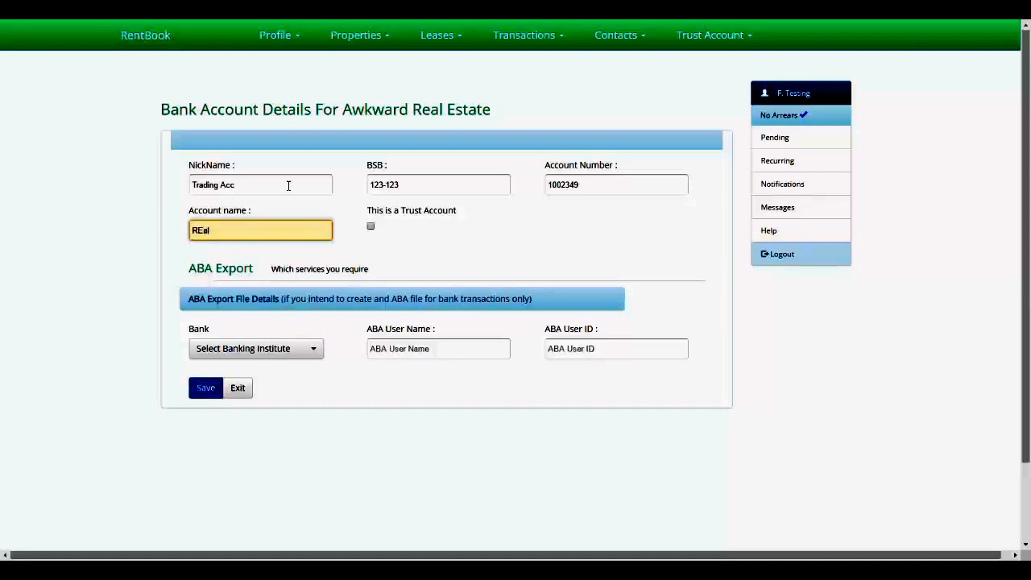
pyautogui.write('Real Estate t')
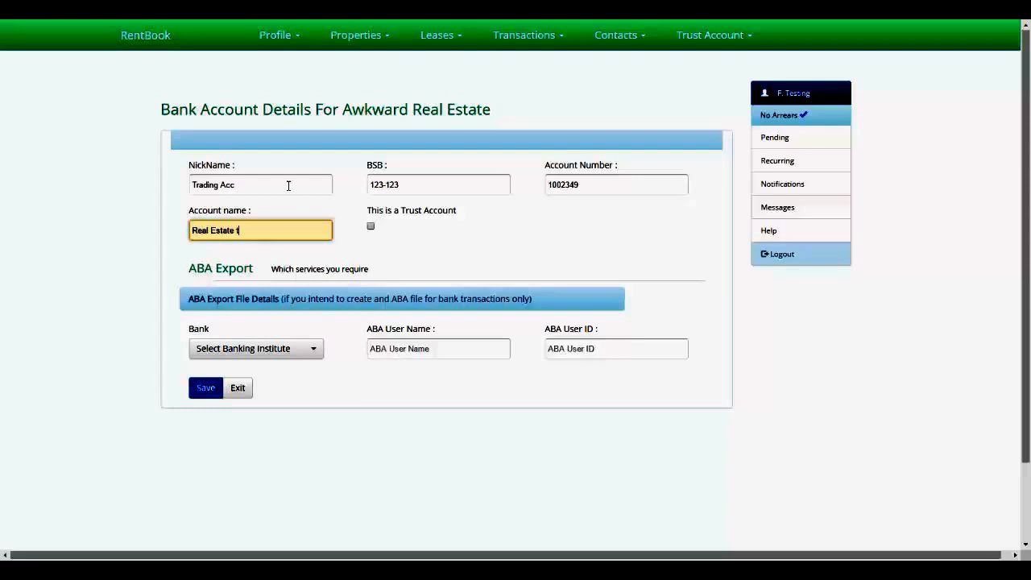
pyautogui.write('Trading')
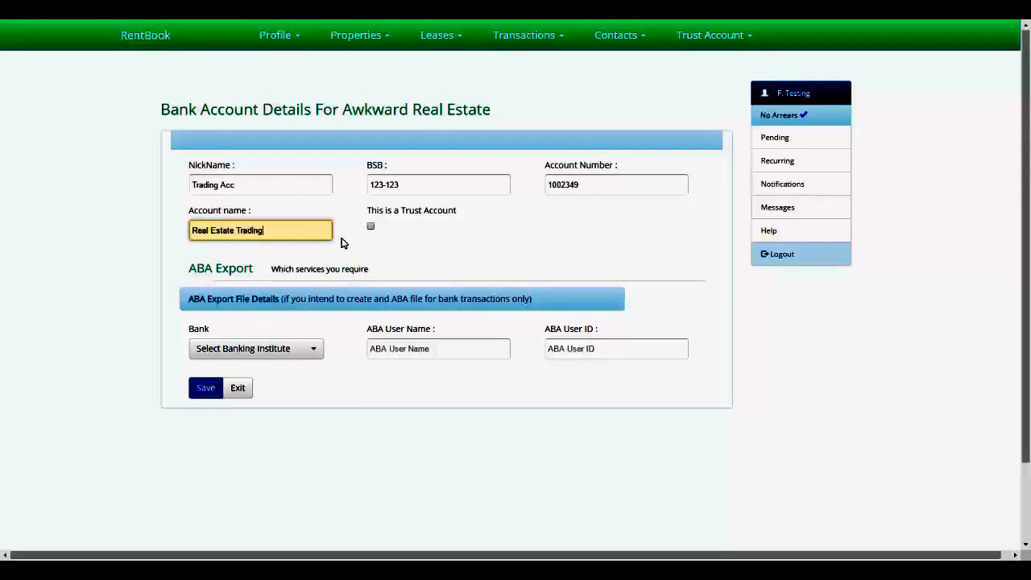
pyautogui.click(206, 387)
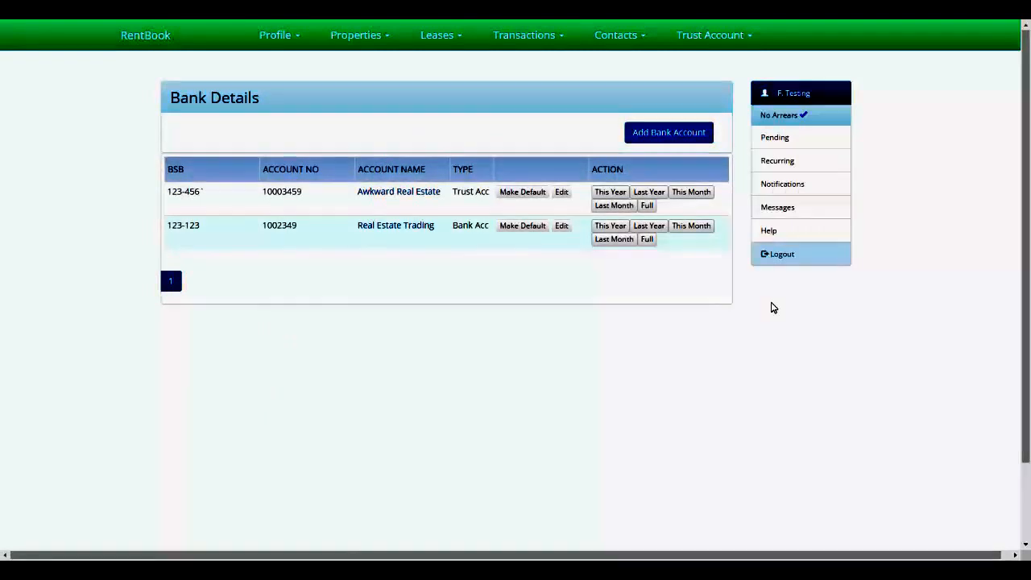
pyautogui.moveTo(551, 391)
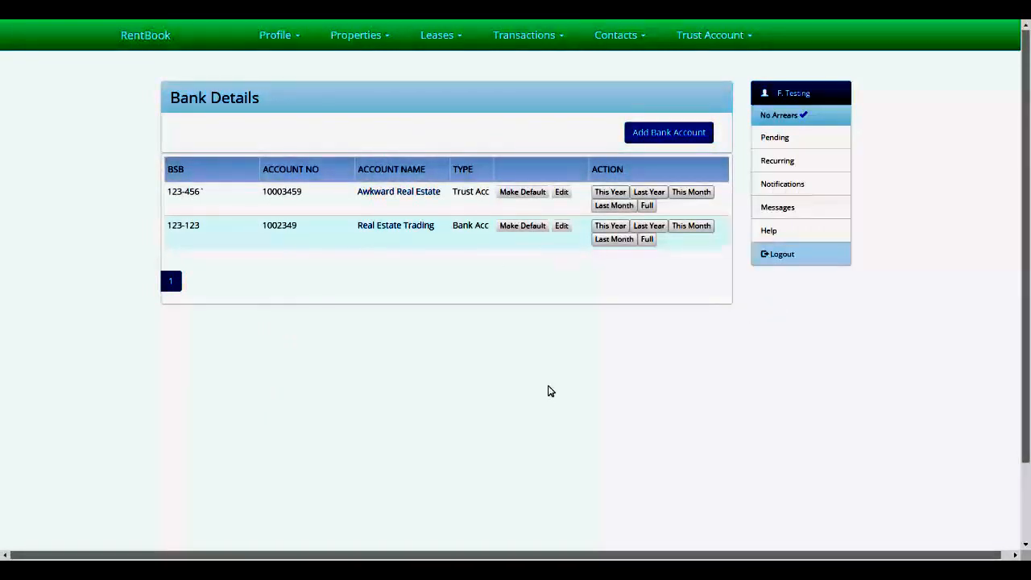